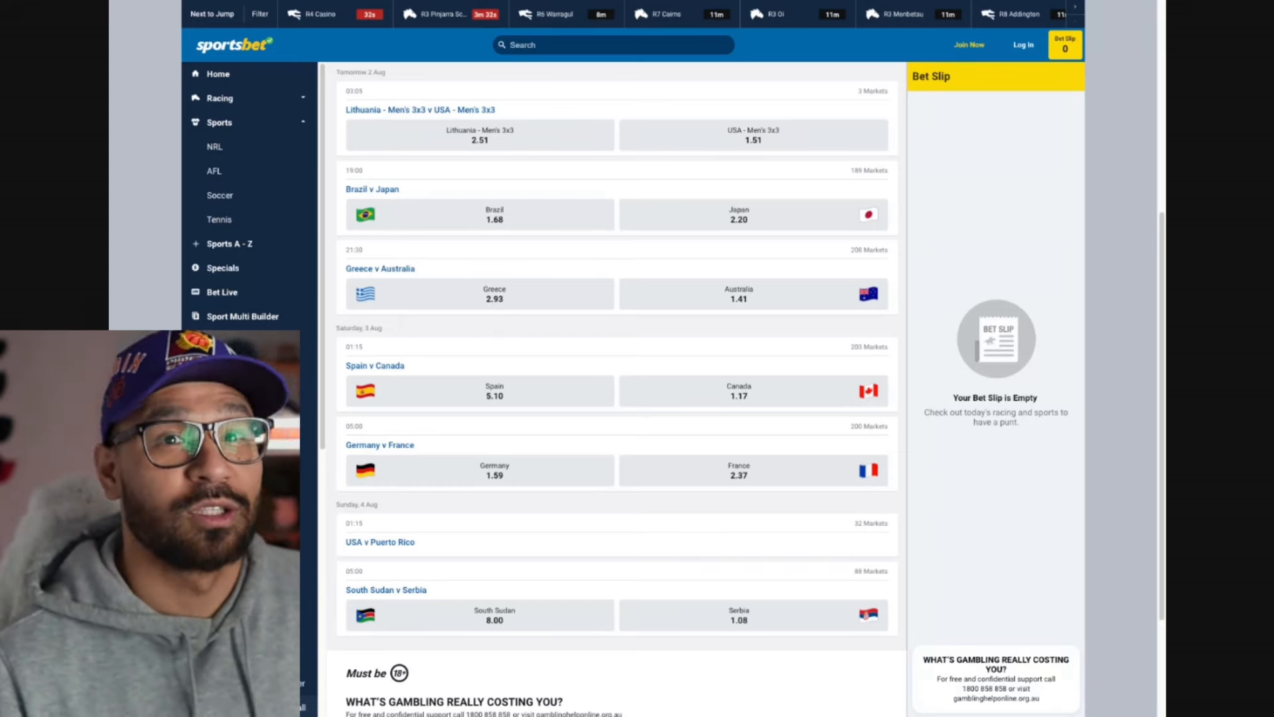
Open the Brazil v Japan men's Olympic basketball match markets.
left_click(371, 188)
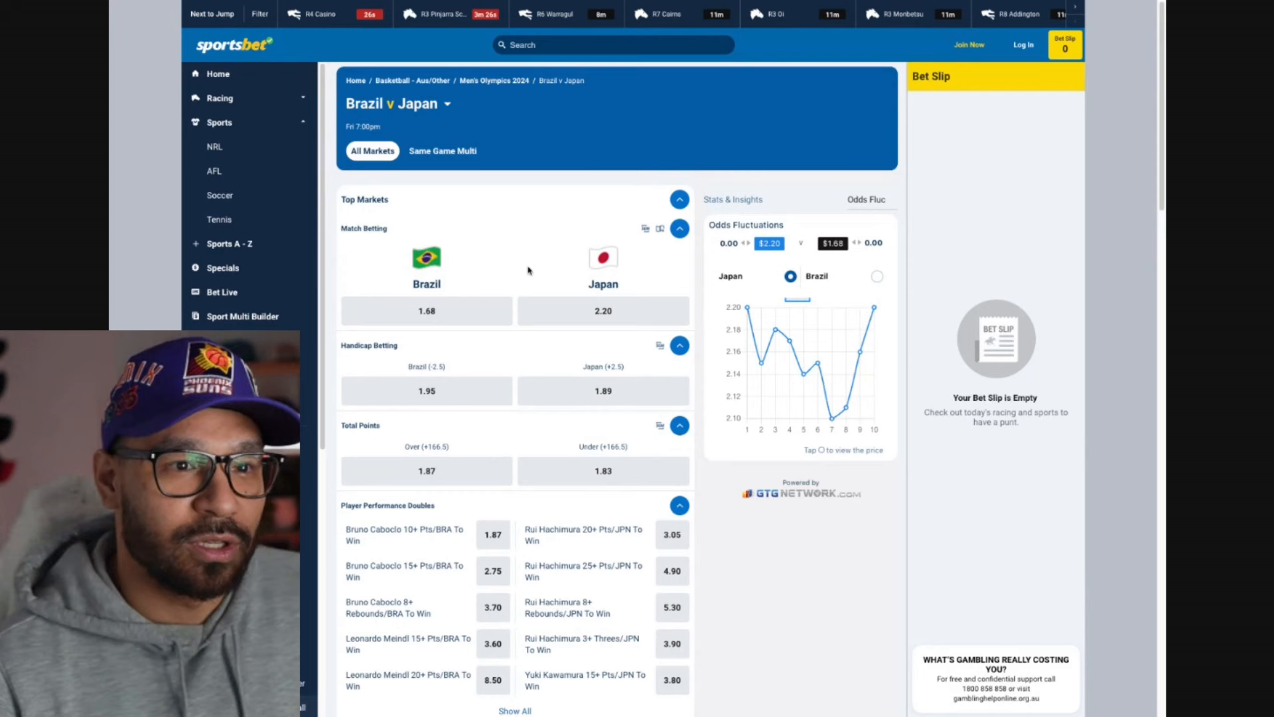
Expand Player Points Markets and reveal Rui Hachimura's over/under 21.5 points line.
left_click(679, 229)
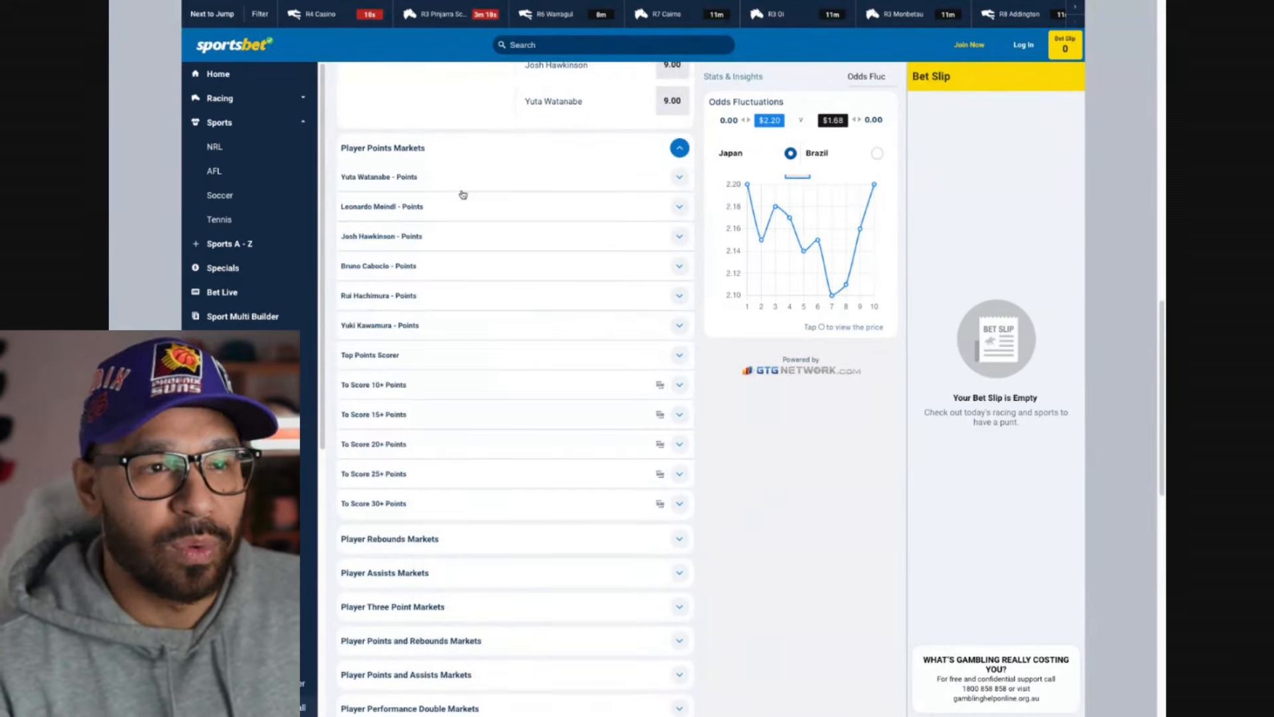
left_click(379, 294)
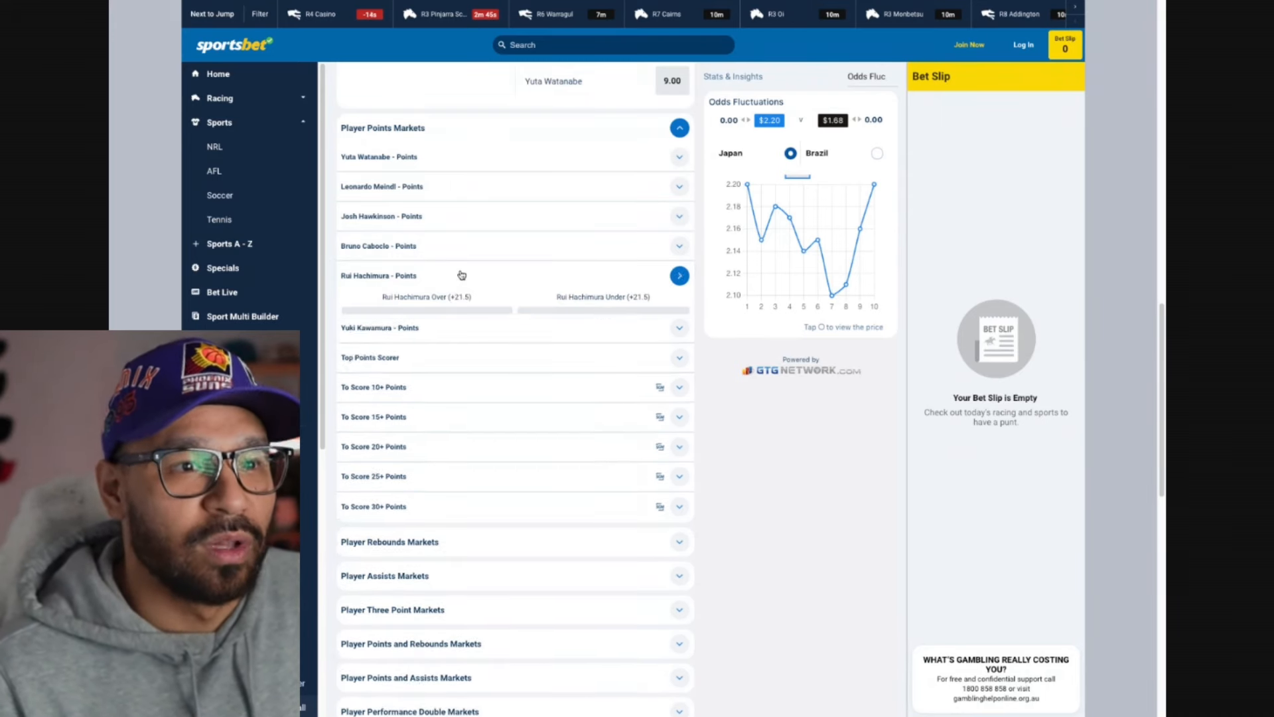
Add Josh Hawkinson Over 22.5 Pts + Reb at 1.91 to the bet slip.
scroll("down", 3)
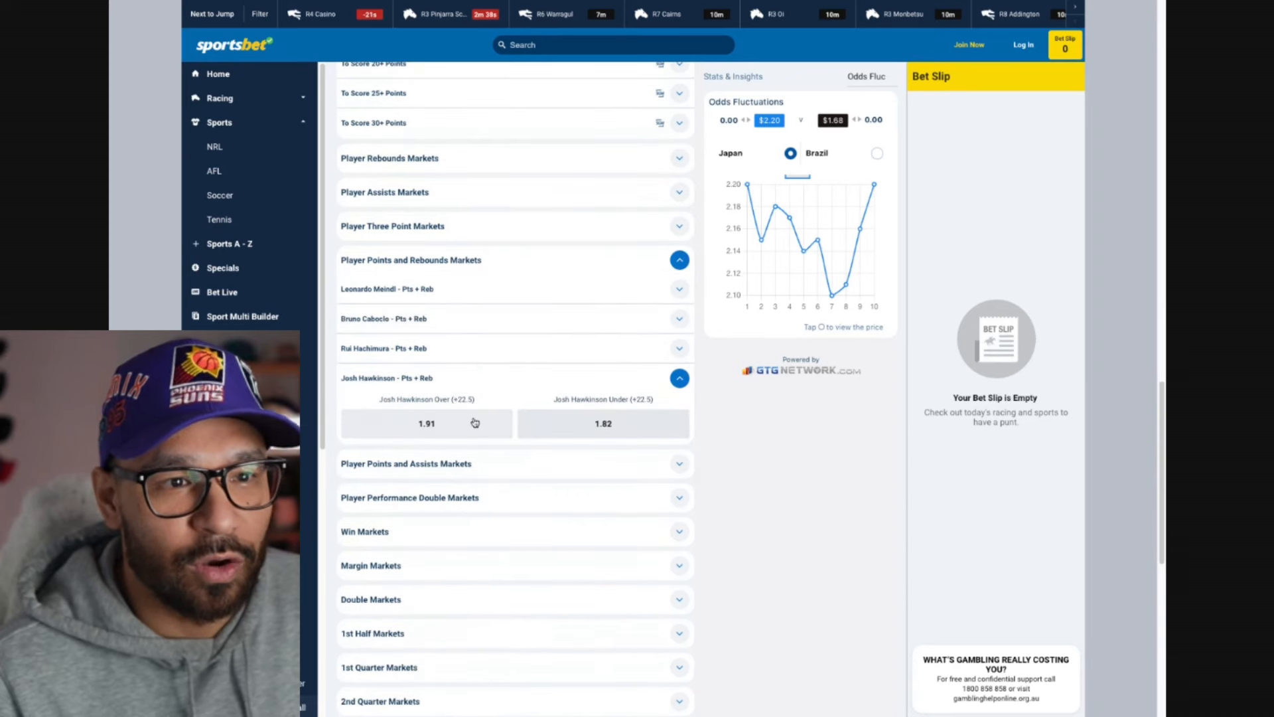
left_click(426, 422)
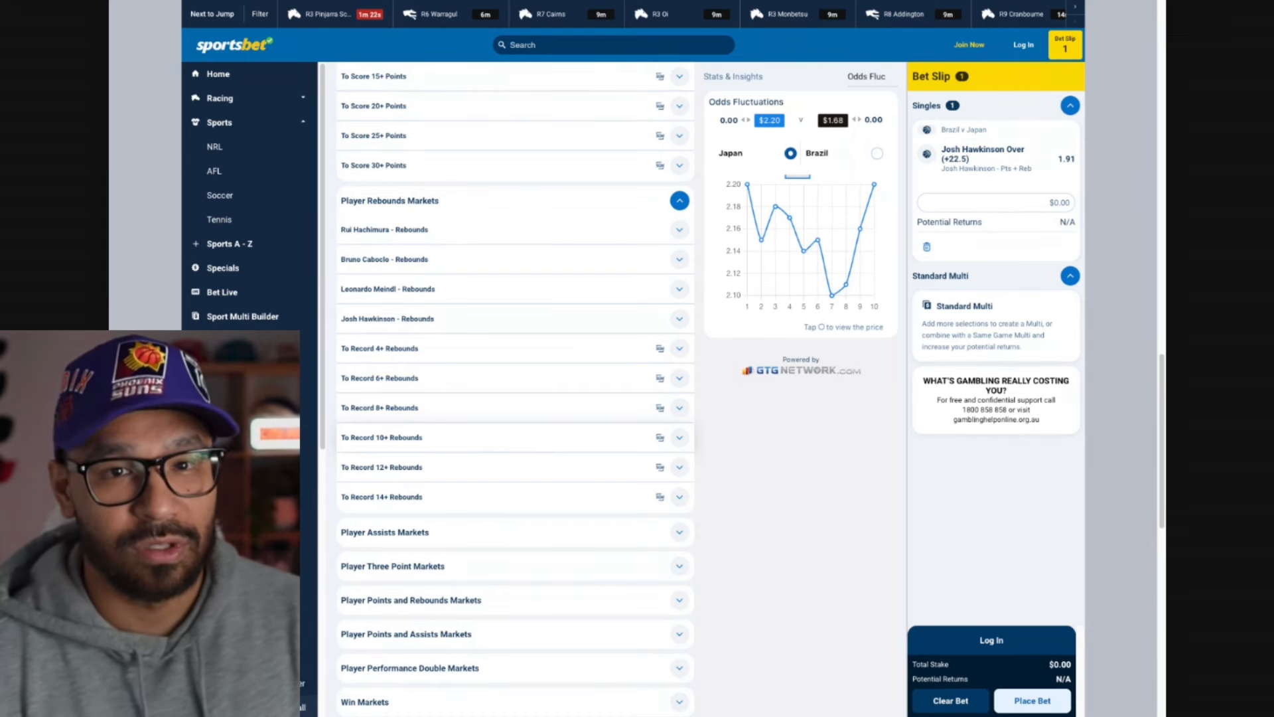
Collapse rebounds markets, view Yuta Watanabe's 12.5 points line, then move to Greece v Australia.
left_click(678, 200)
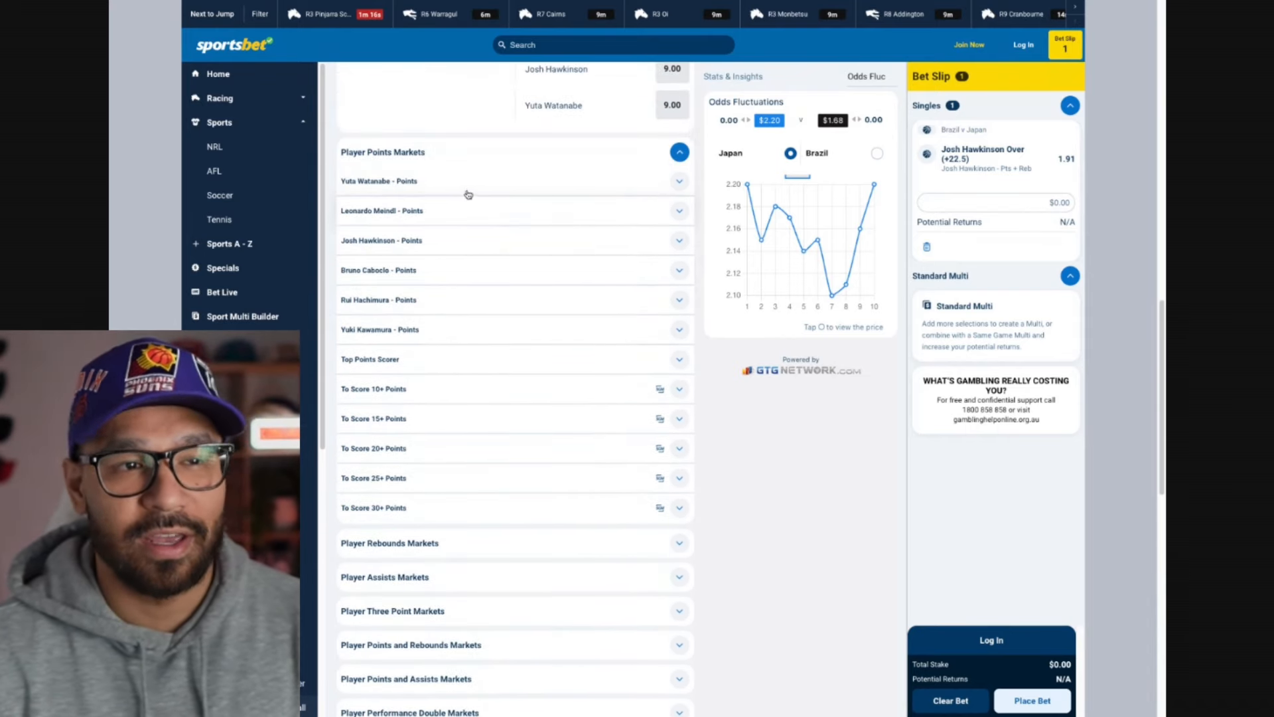
left_click(379, 181)
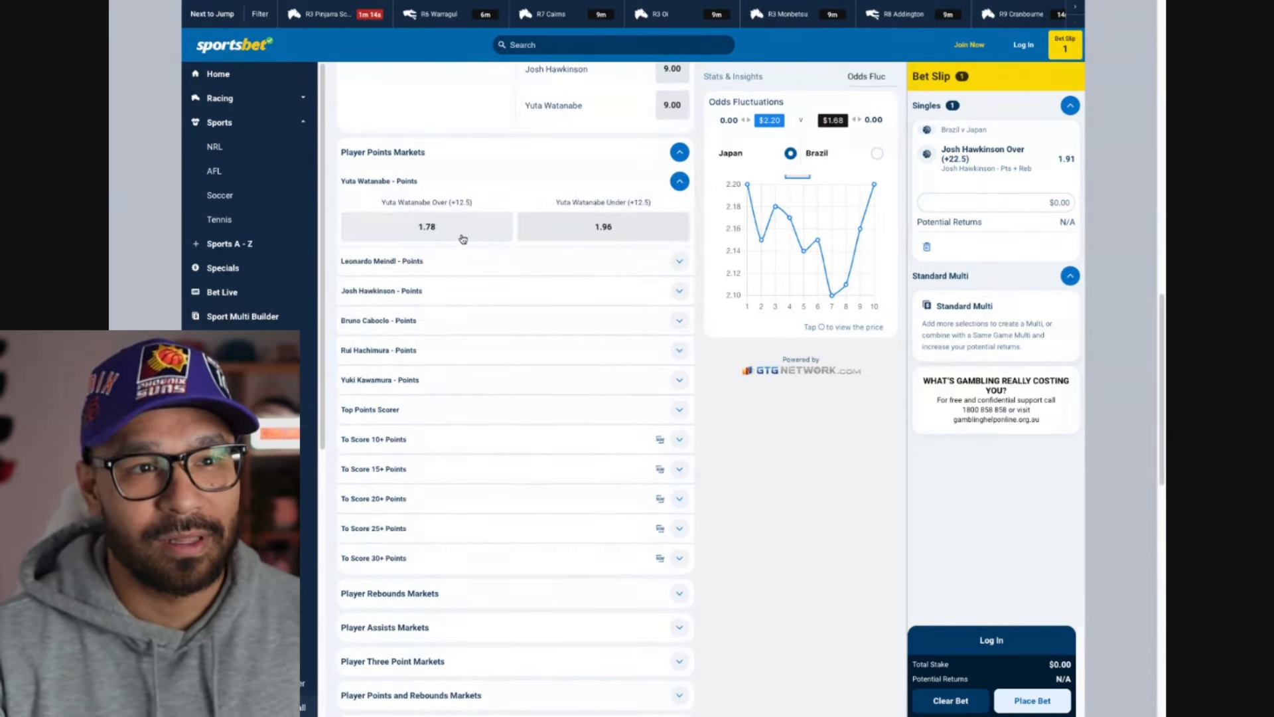
left_click(426, 227)
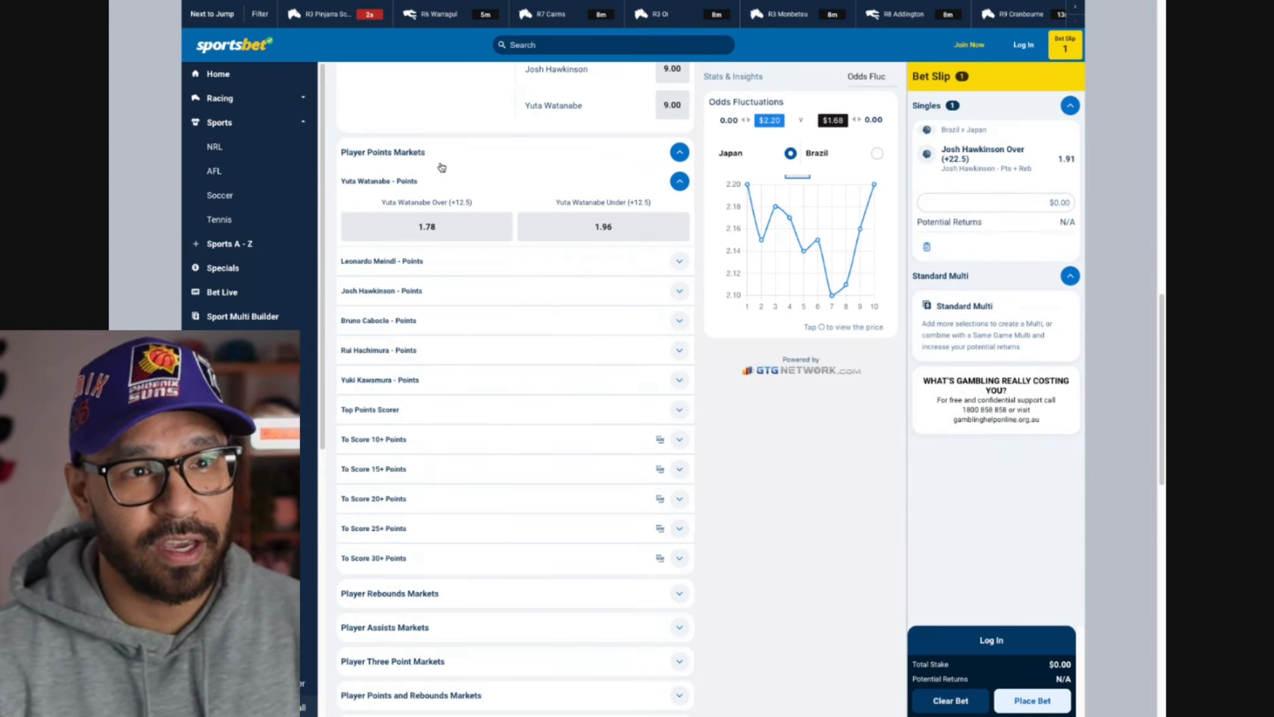
left_click(680, 151)
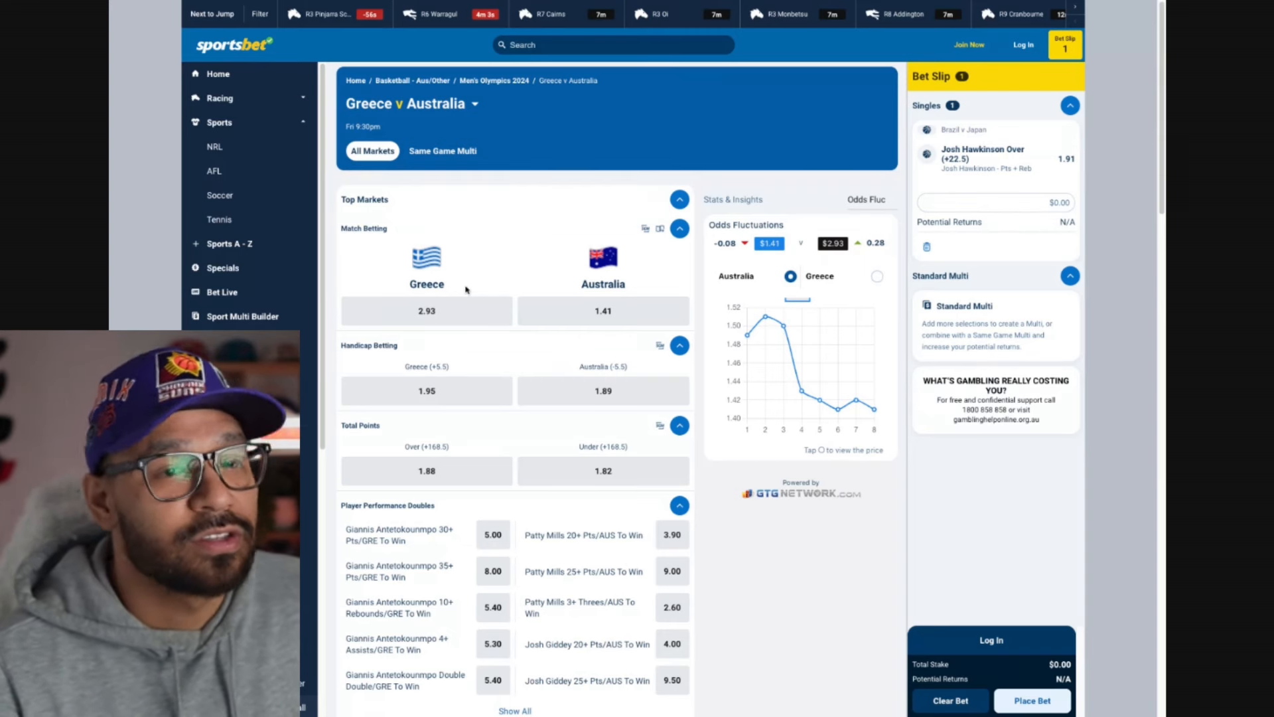
View the Greece v Australia player points markets and collapse Giannis Antetokounmpo's line.
scroll("down", 3)
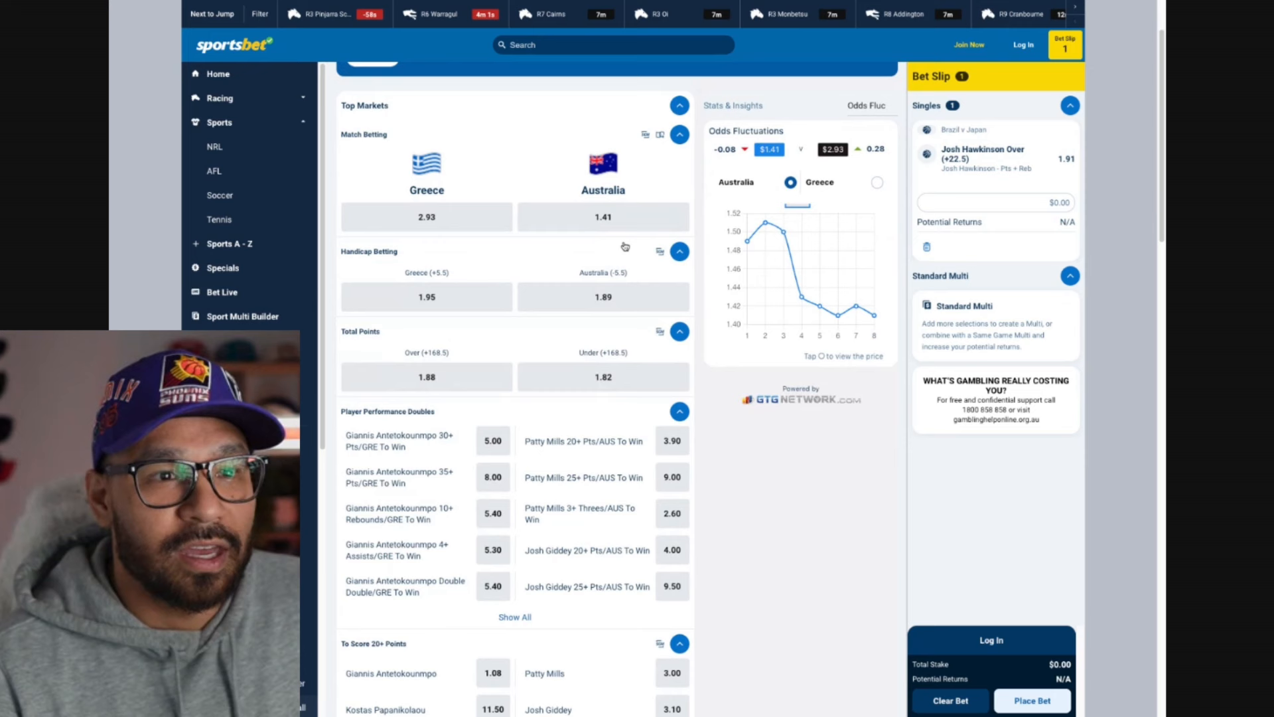
mouse_move(629, 275)
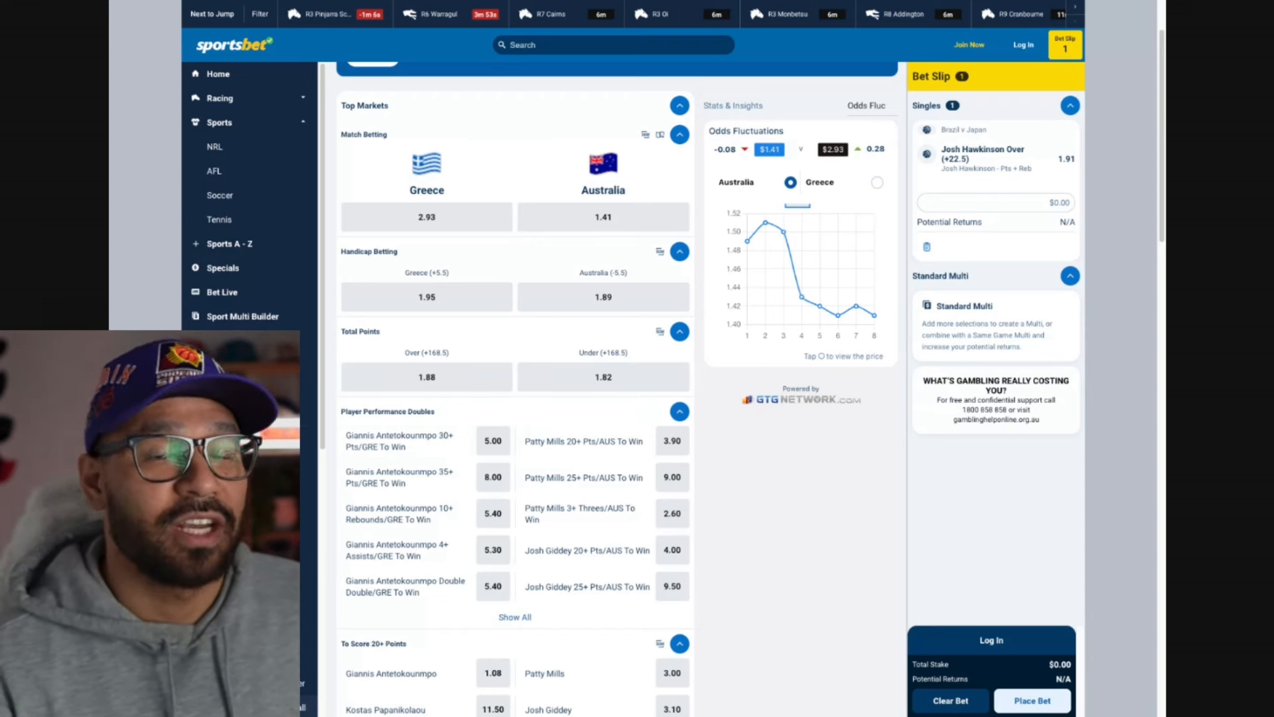
scroll("down", 3)
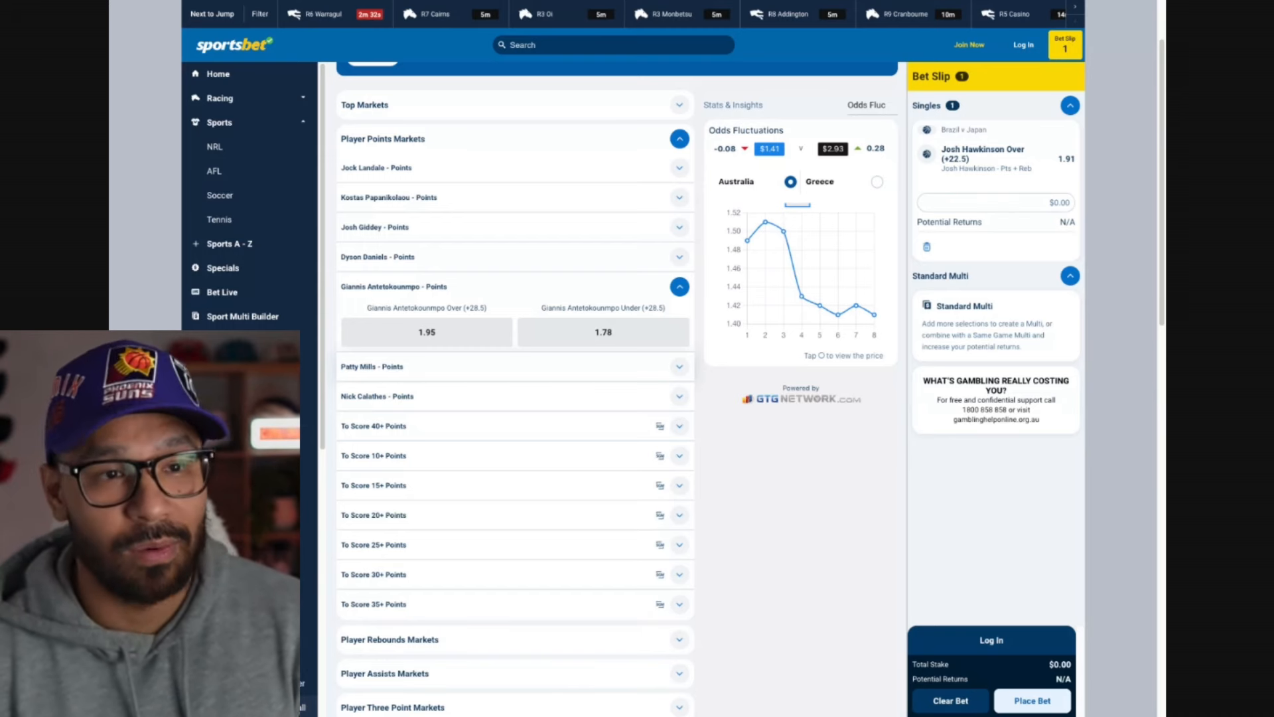
left_click(679, 287)
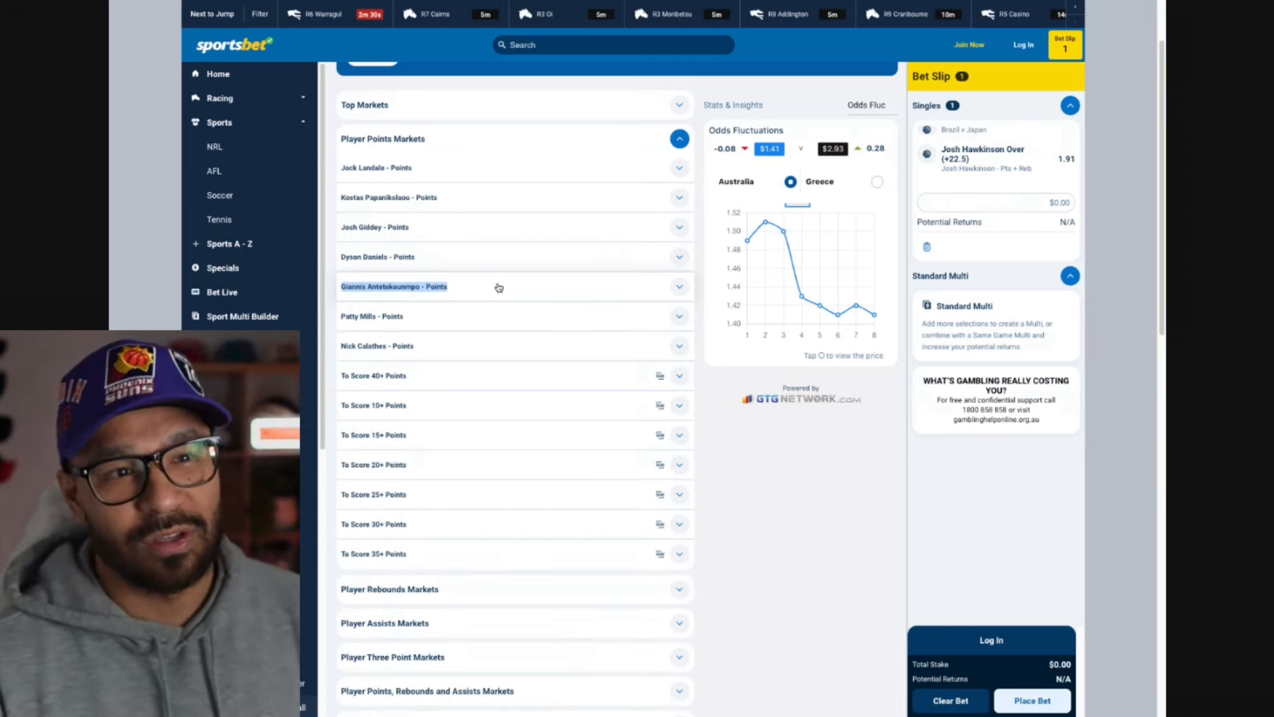
mouse_move(728, 476)
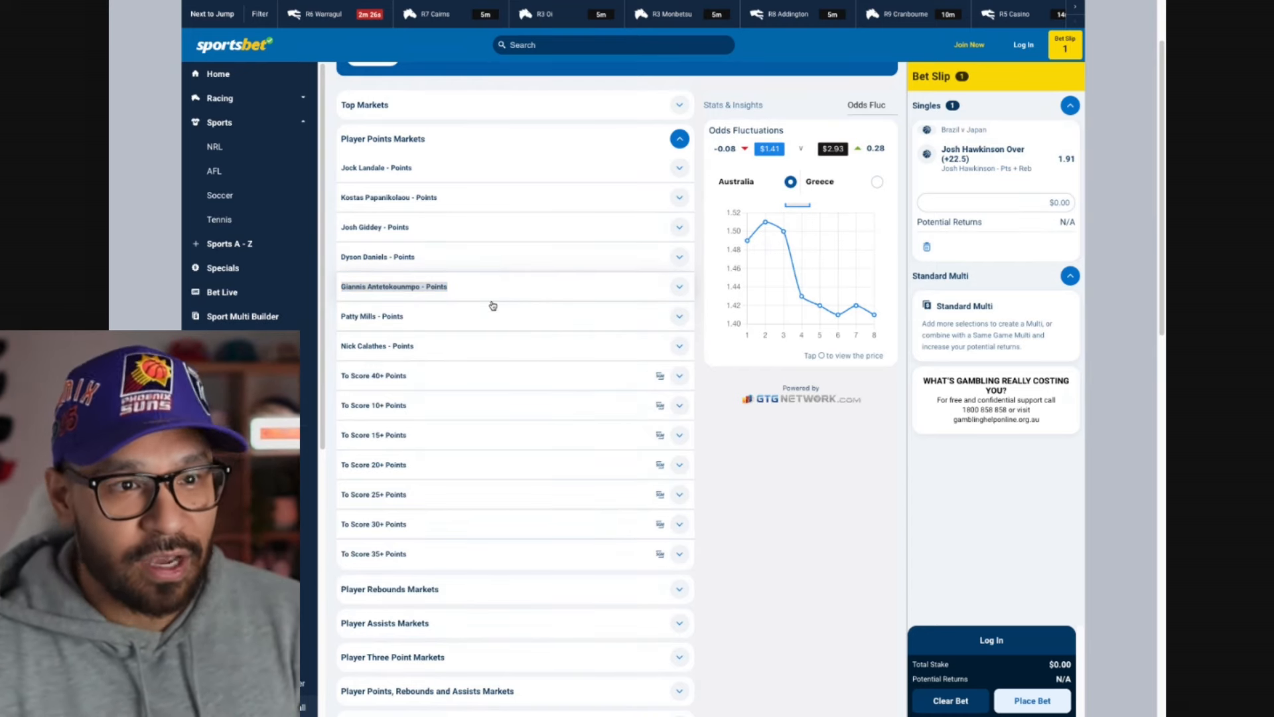
Add Patty Mills Over 2.5 made threes at 1.96, forming a two-leg multi at 3.74.
left_click(680, 138)
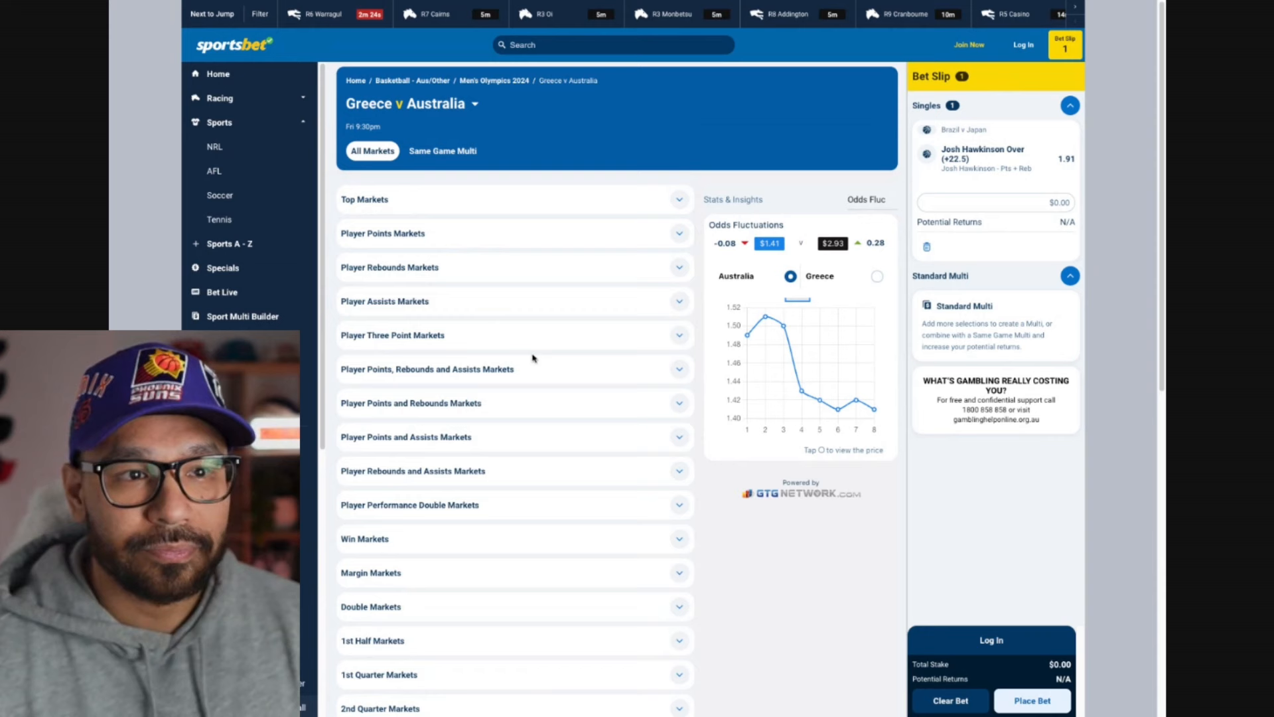
mouse_move(486, 332)
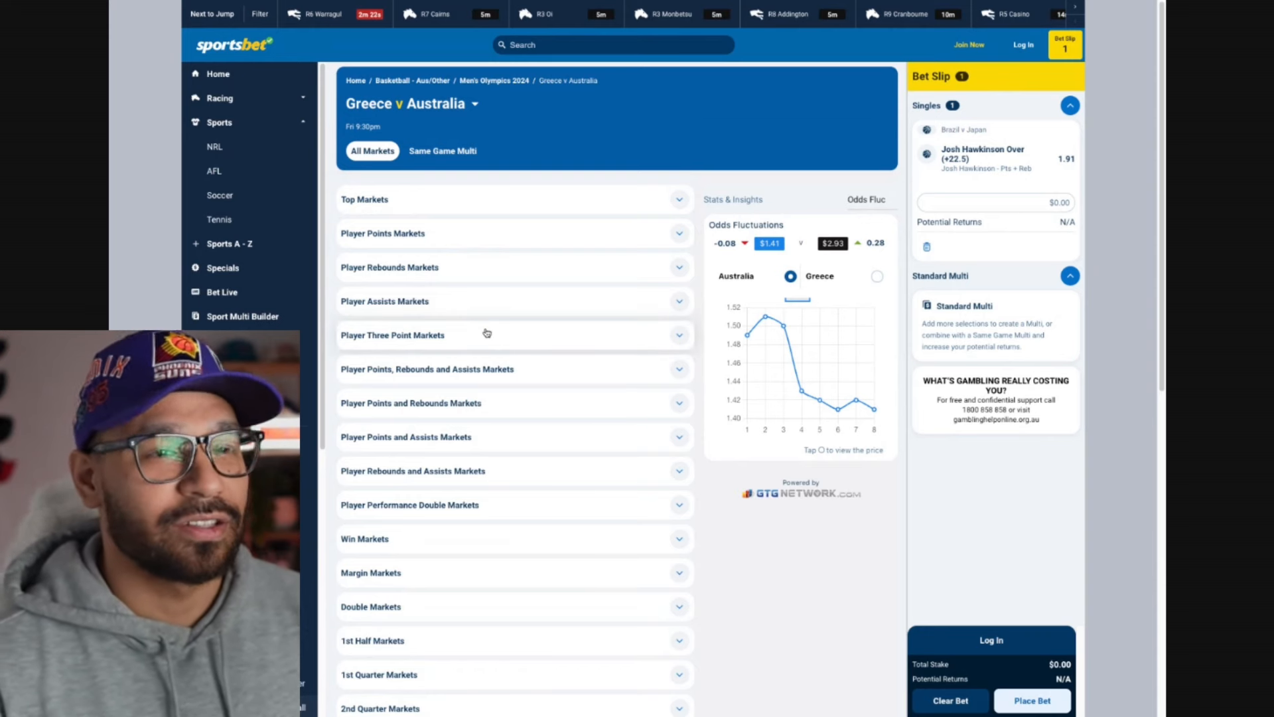
left_click(393, 335)
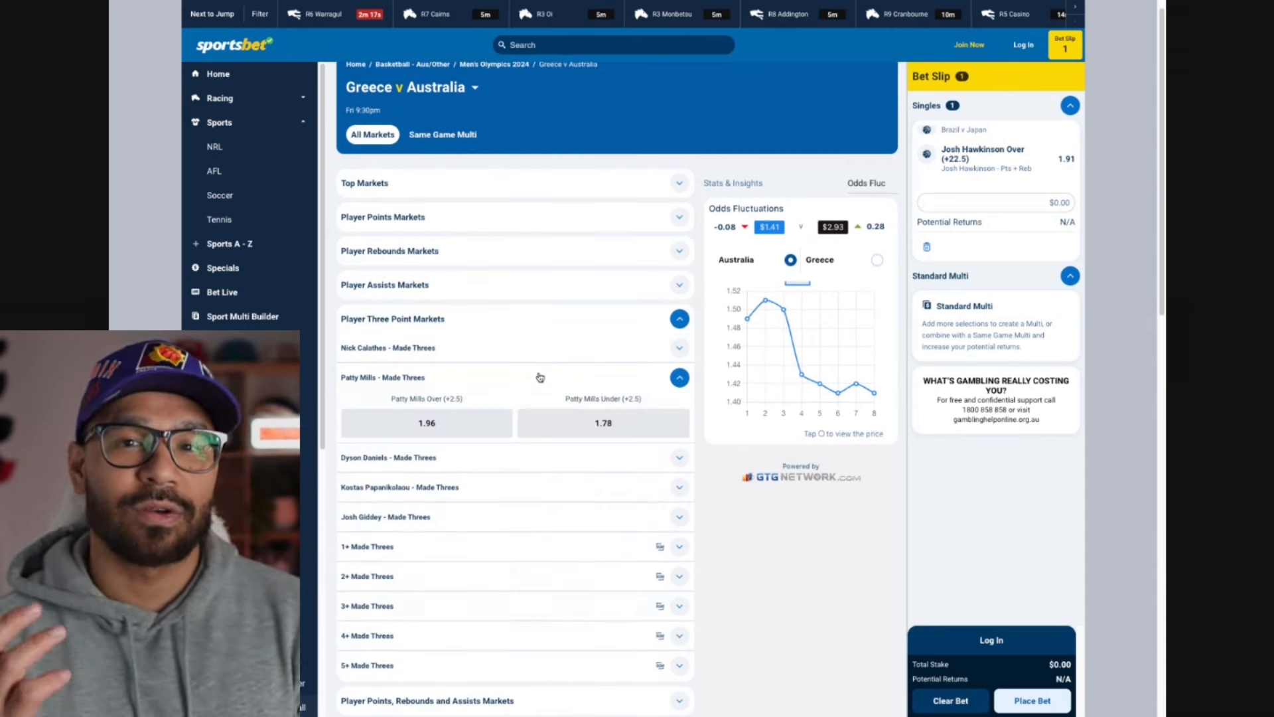
left_click(426, 422)
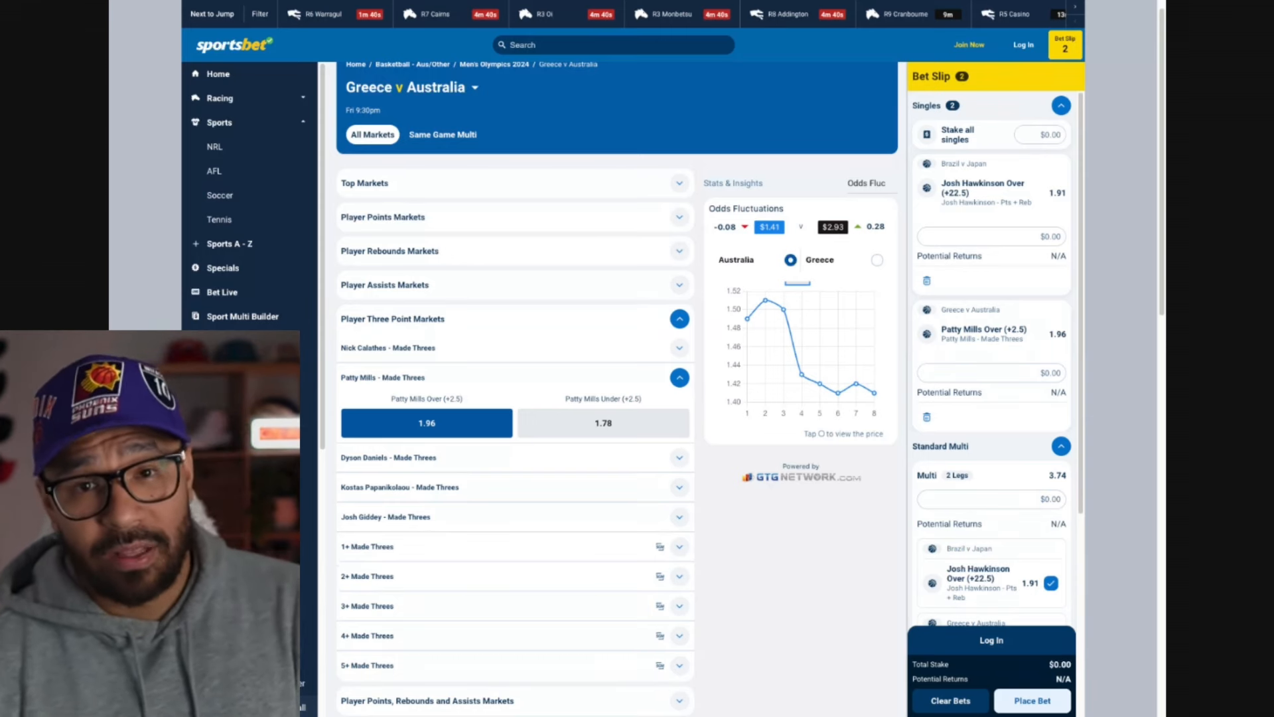
mouse_move(473, 327)
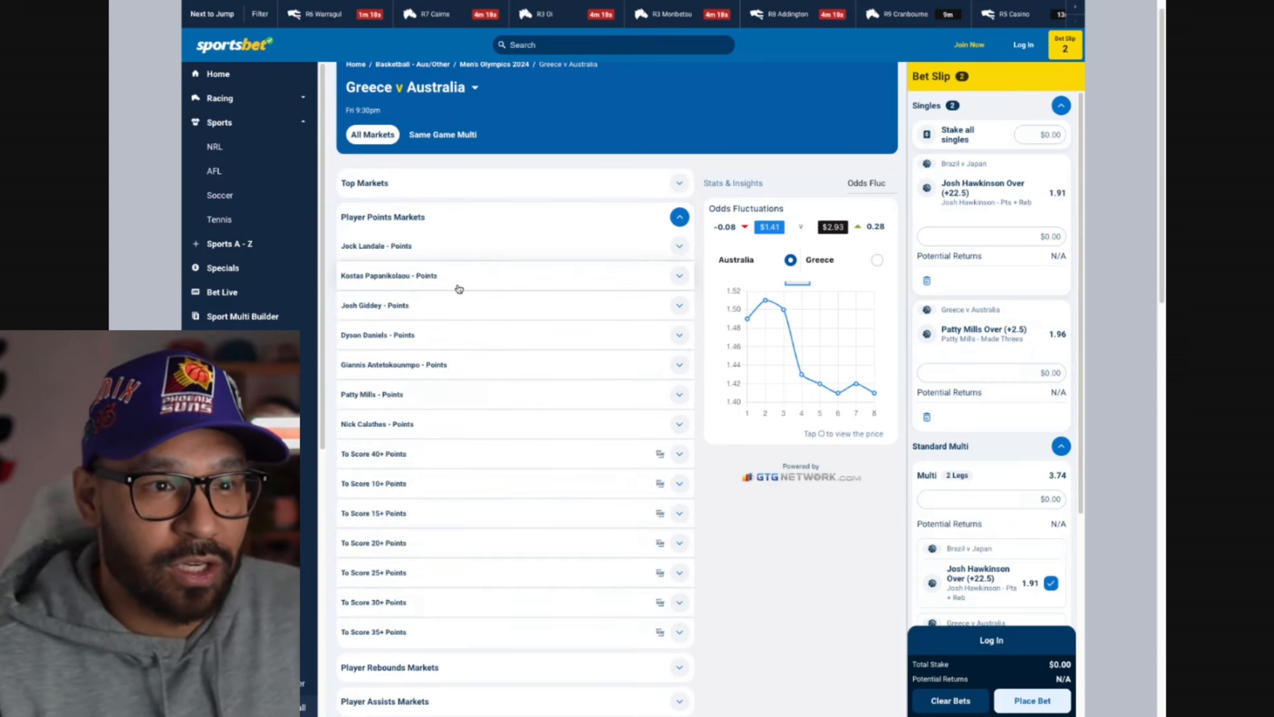
left_click(514, 305)
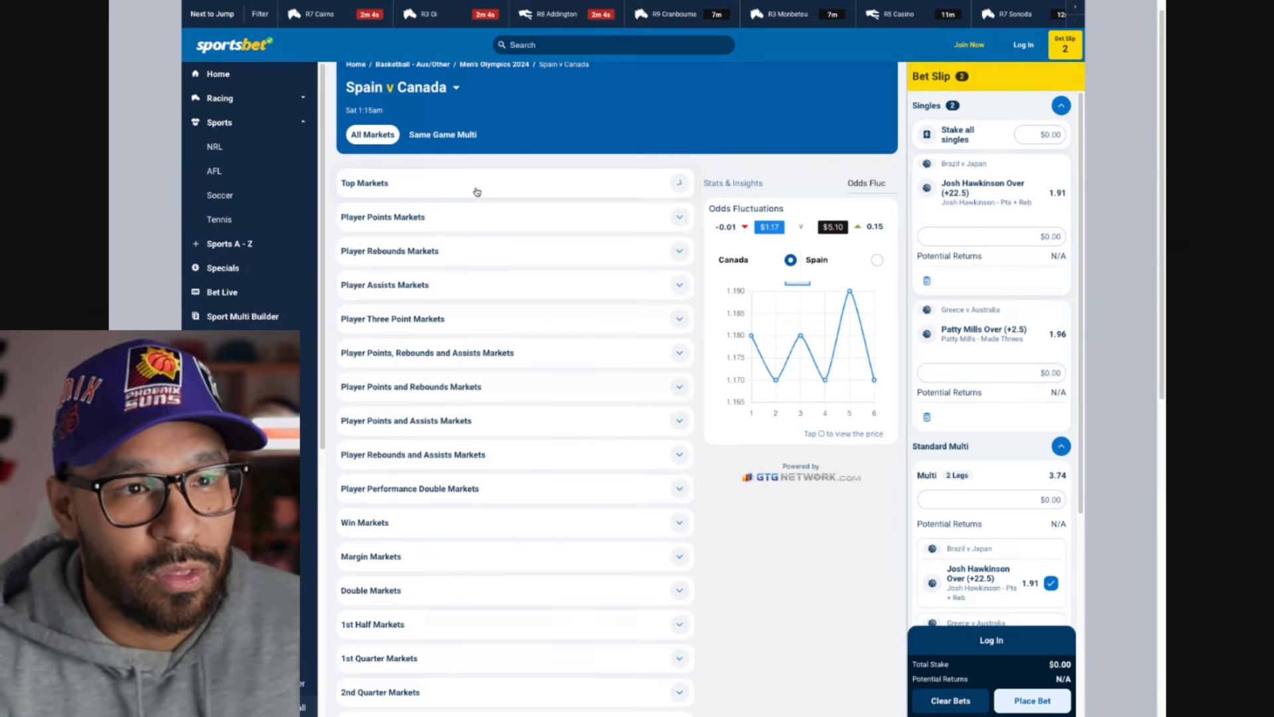
Show Spain v Canada player points, add then remove Santi Aldama Over 18.5, and view Willy Hernangomez's 15.5 line.
left_click(514, 216)
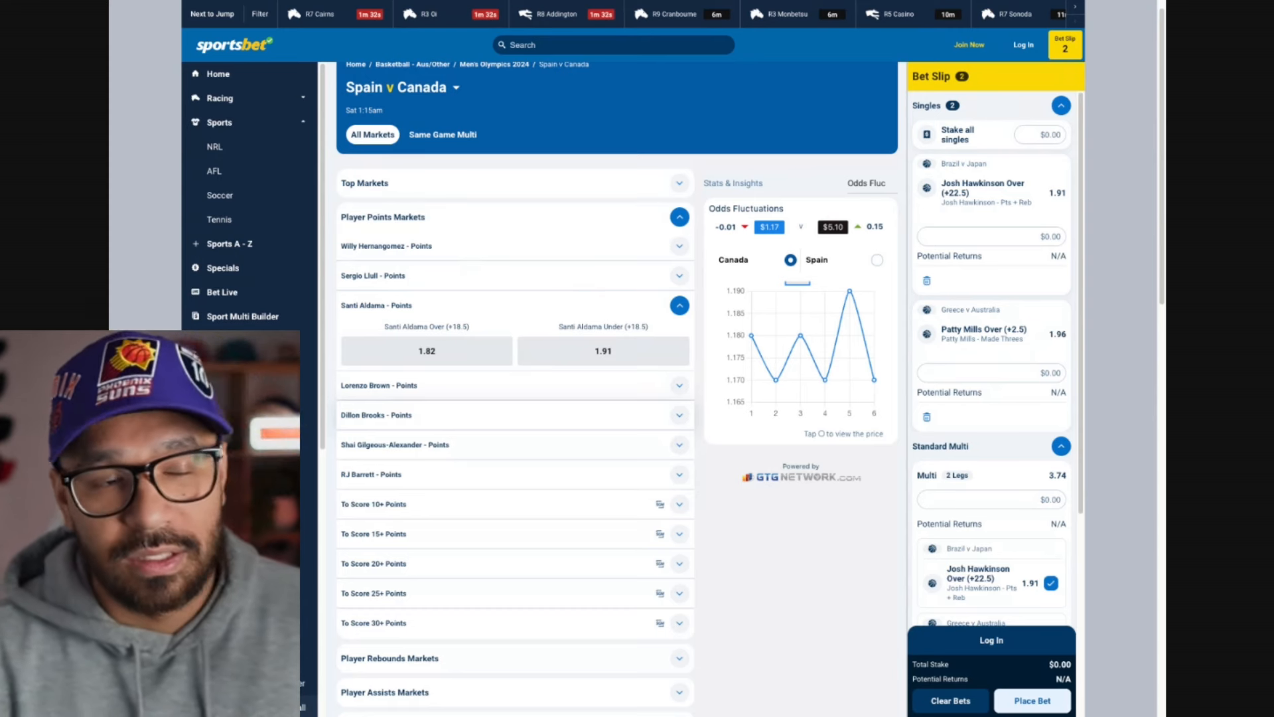
left_click(427, 350)
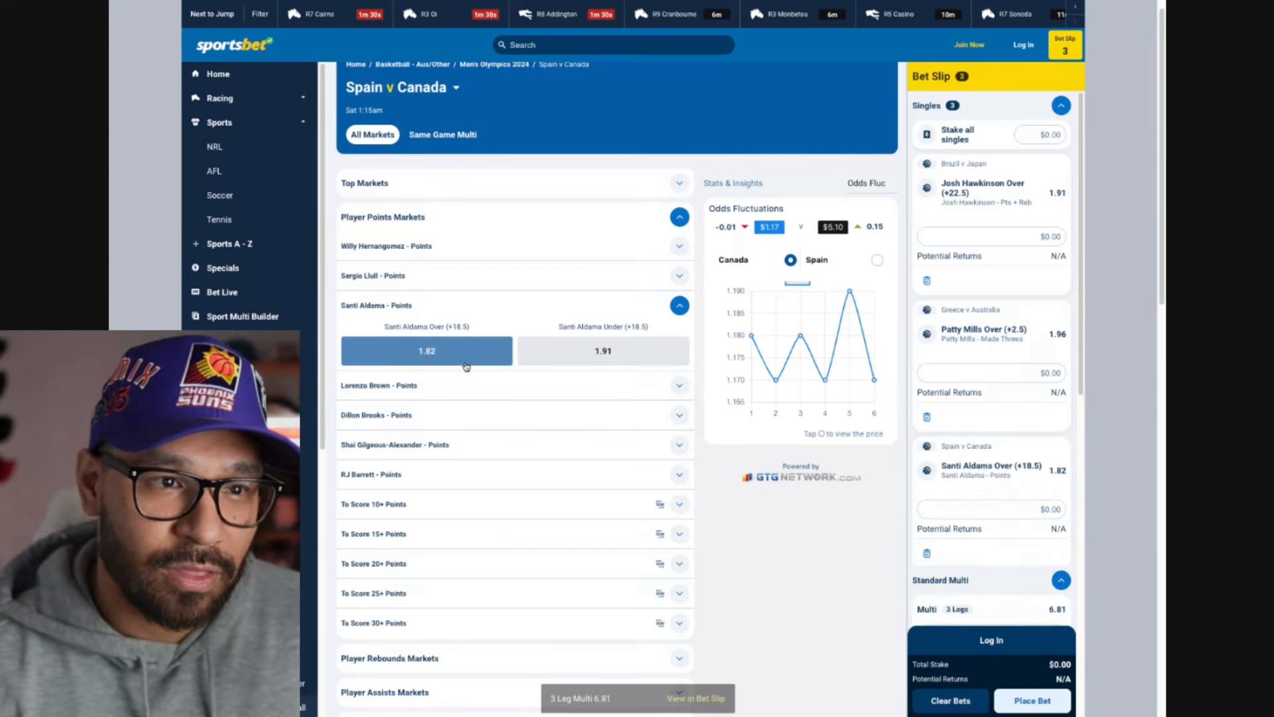
left_click(426, 350)
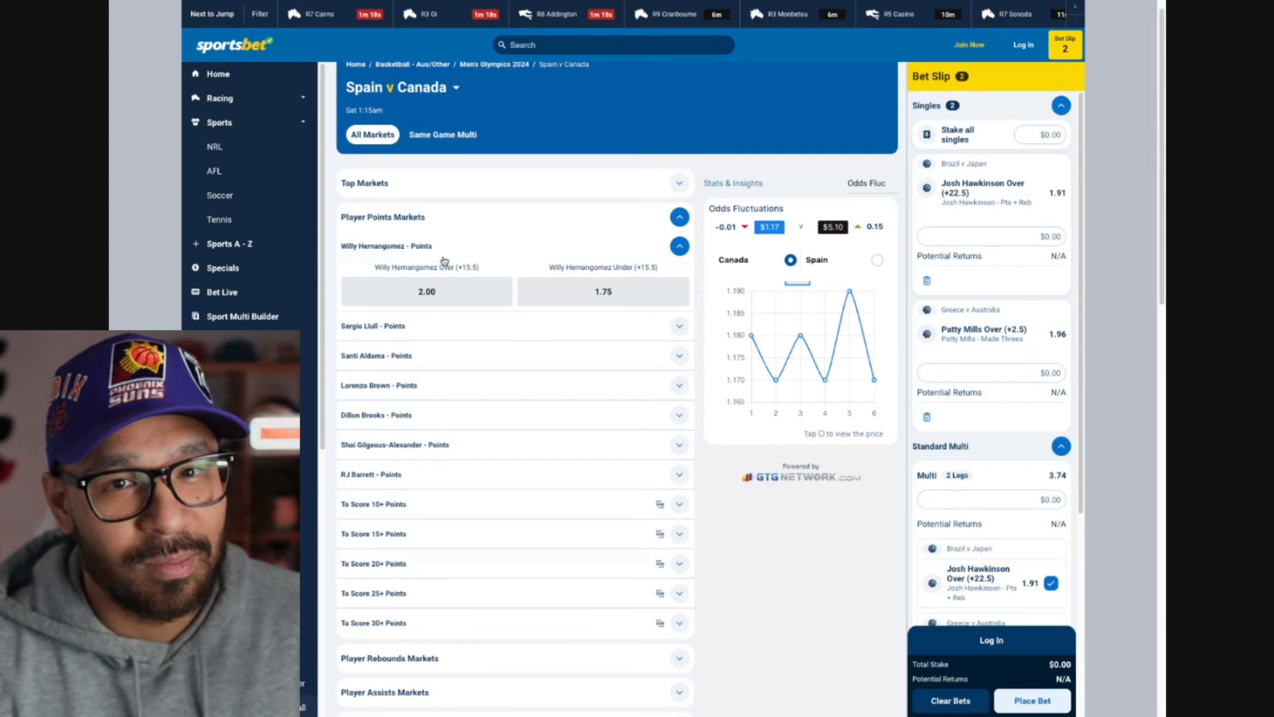
left_click(426, 290)
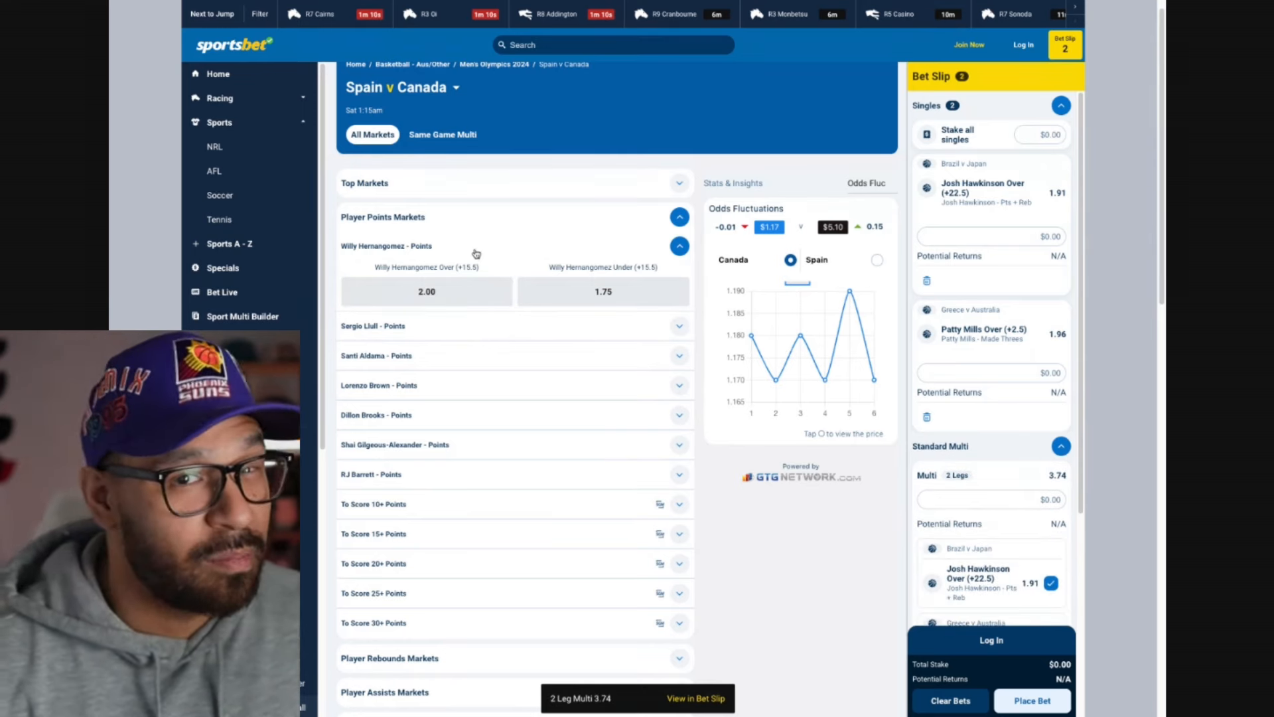
mouse_move(463, 301)
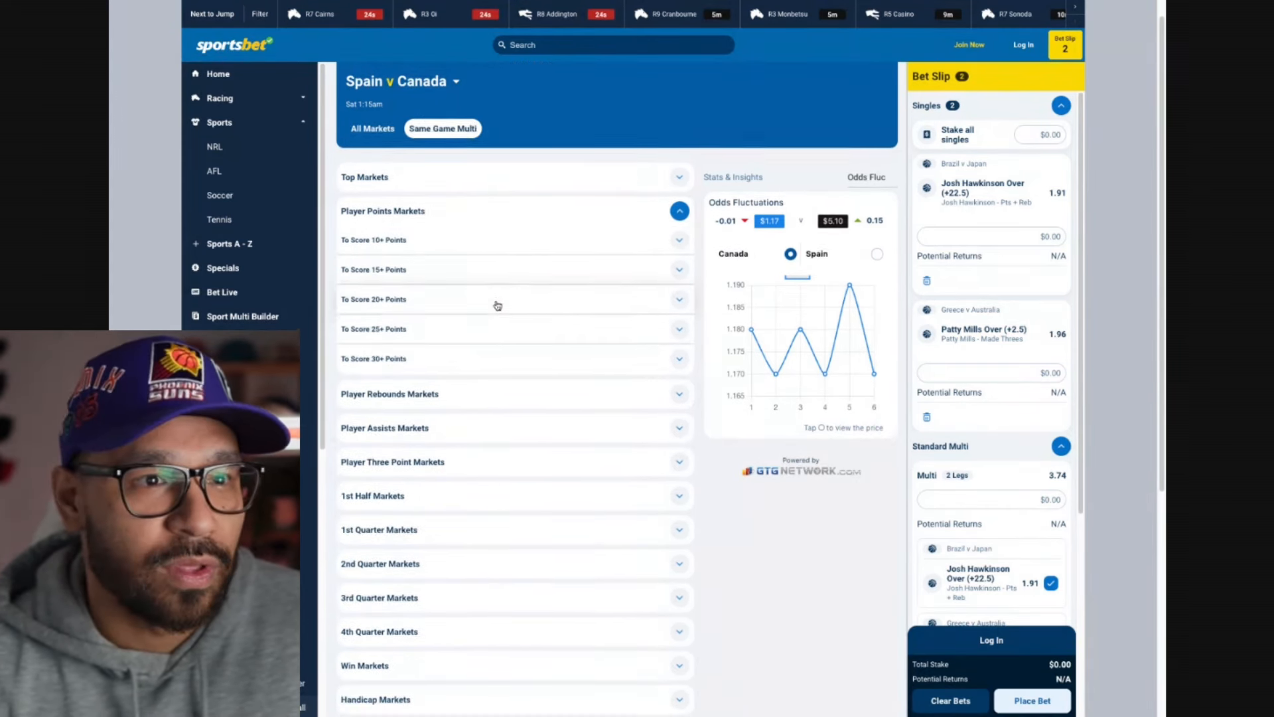
Pick RJ Barrett 4+ rebounds for the 2.10 same game multi, then return to All Markets.
scroll("down", 3)
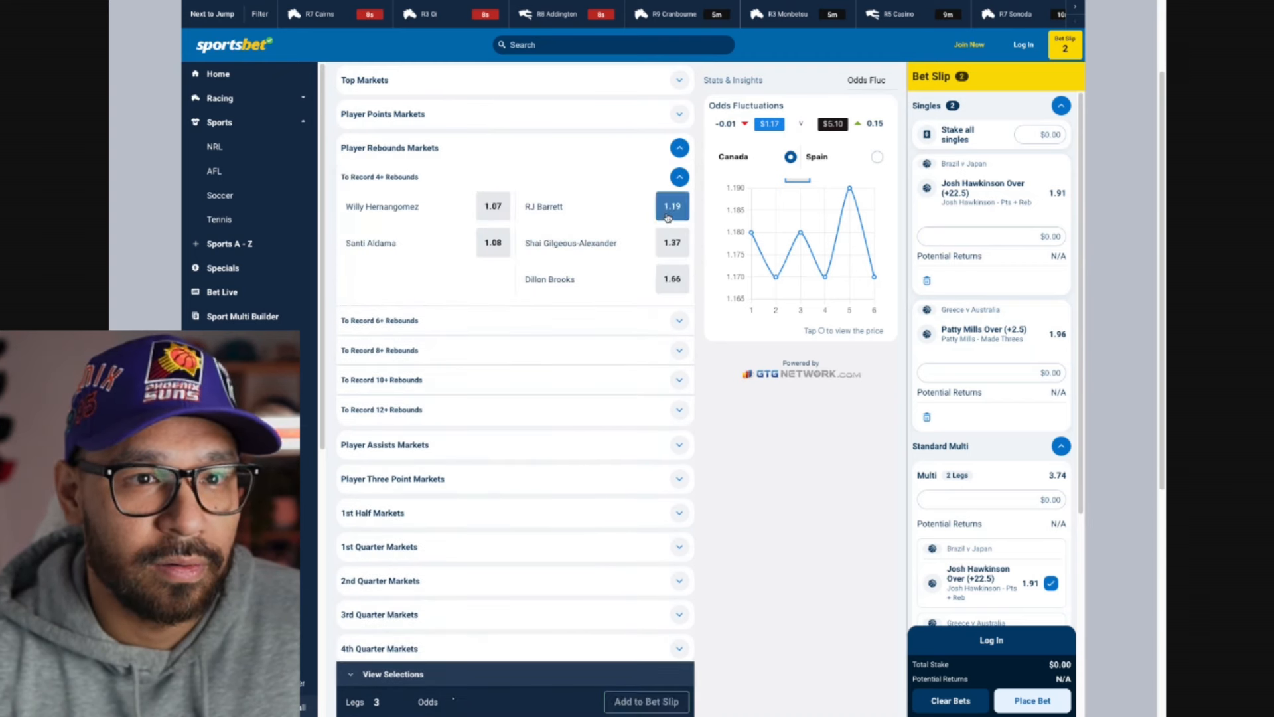
left_click(671, 205)
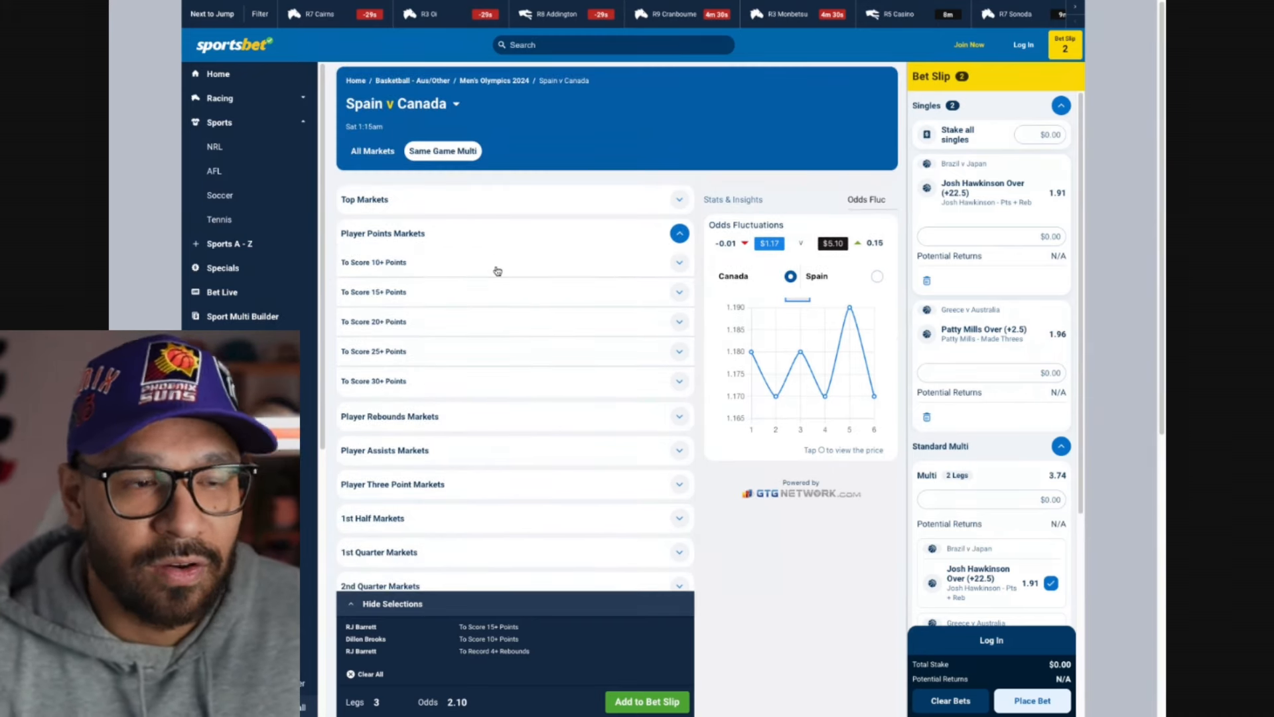
left_click(680, 234)
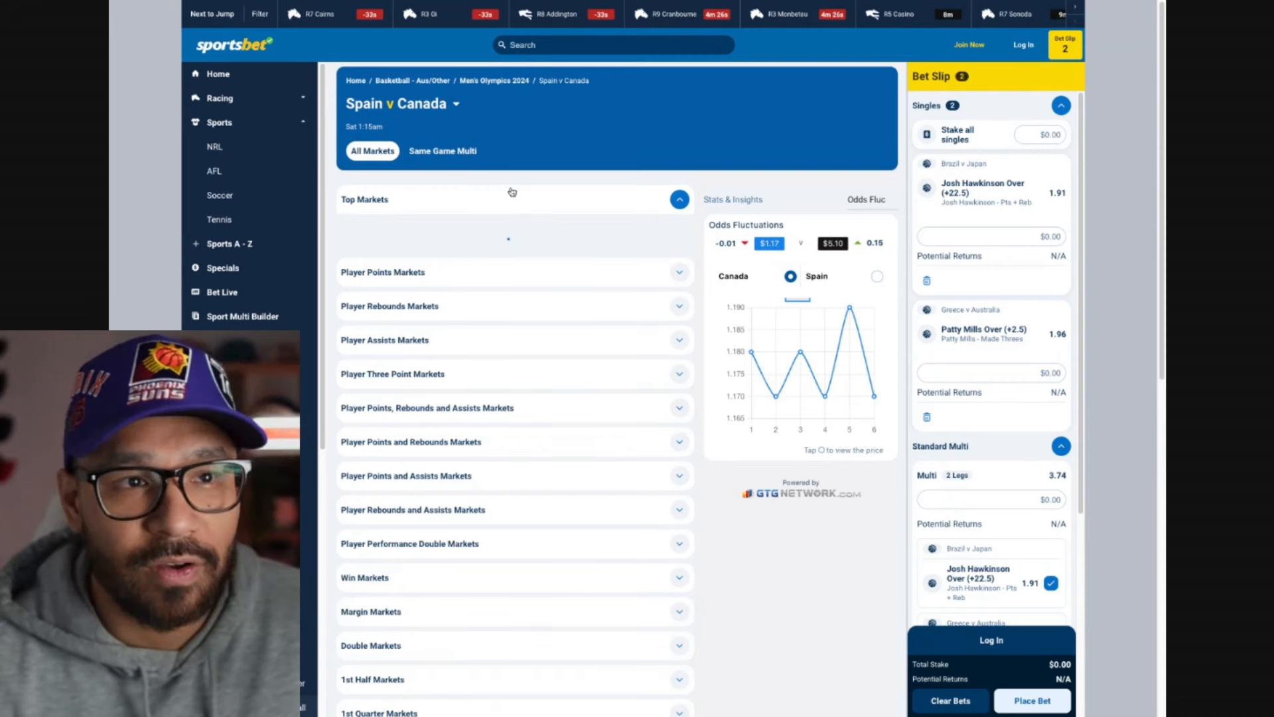
left_click(679, 199)
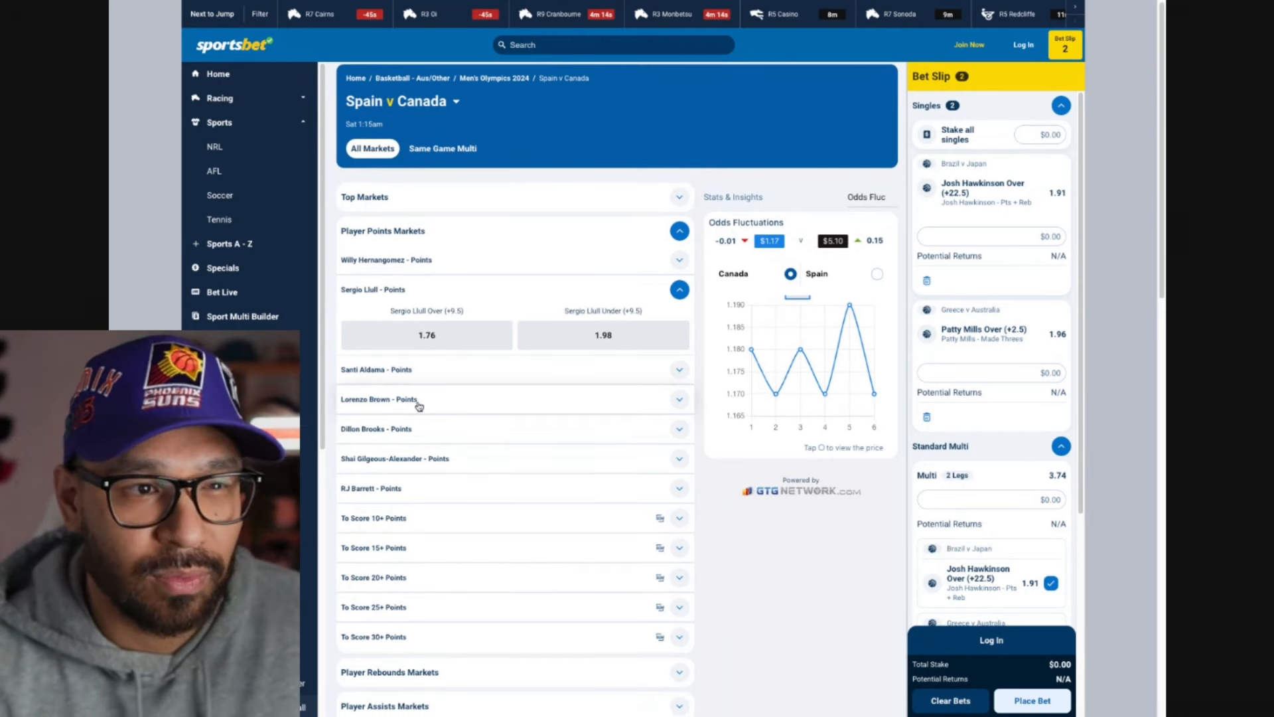
left_click(680, 230)
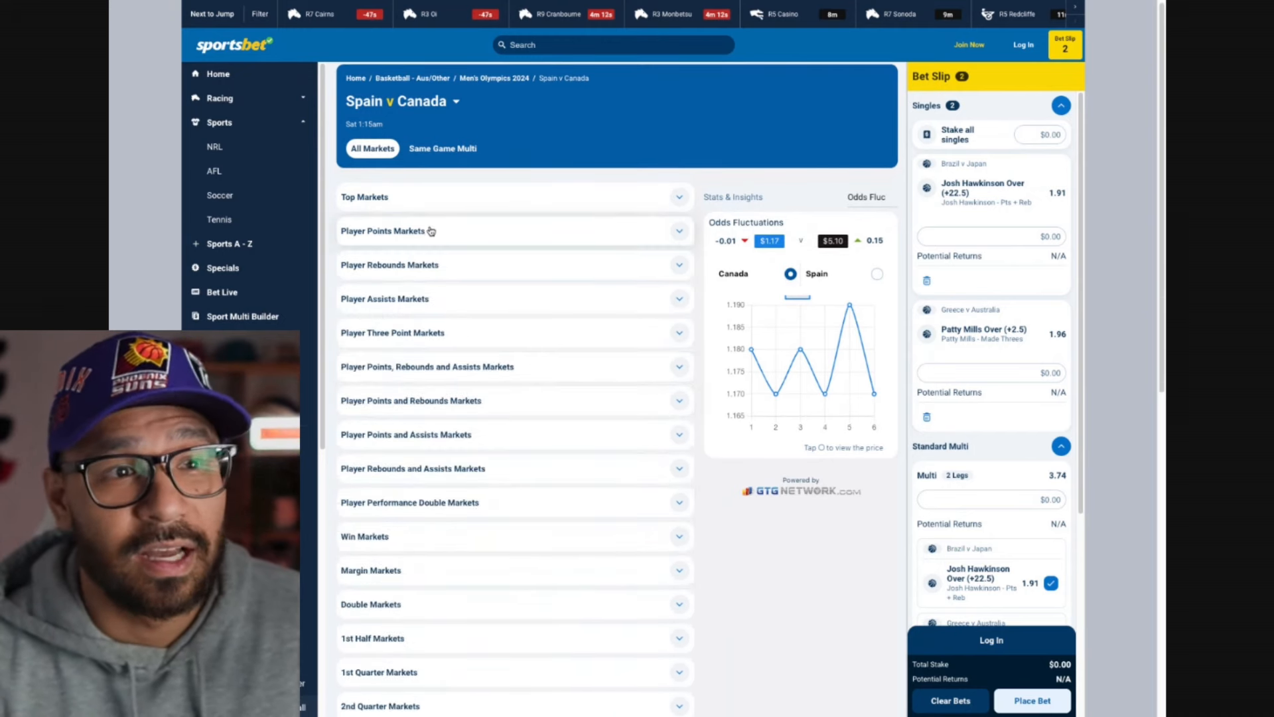
mouse_move(442, 251)
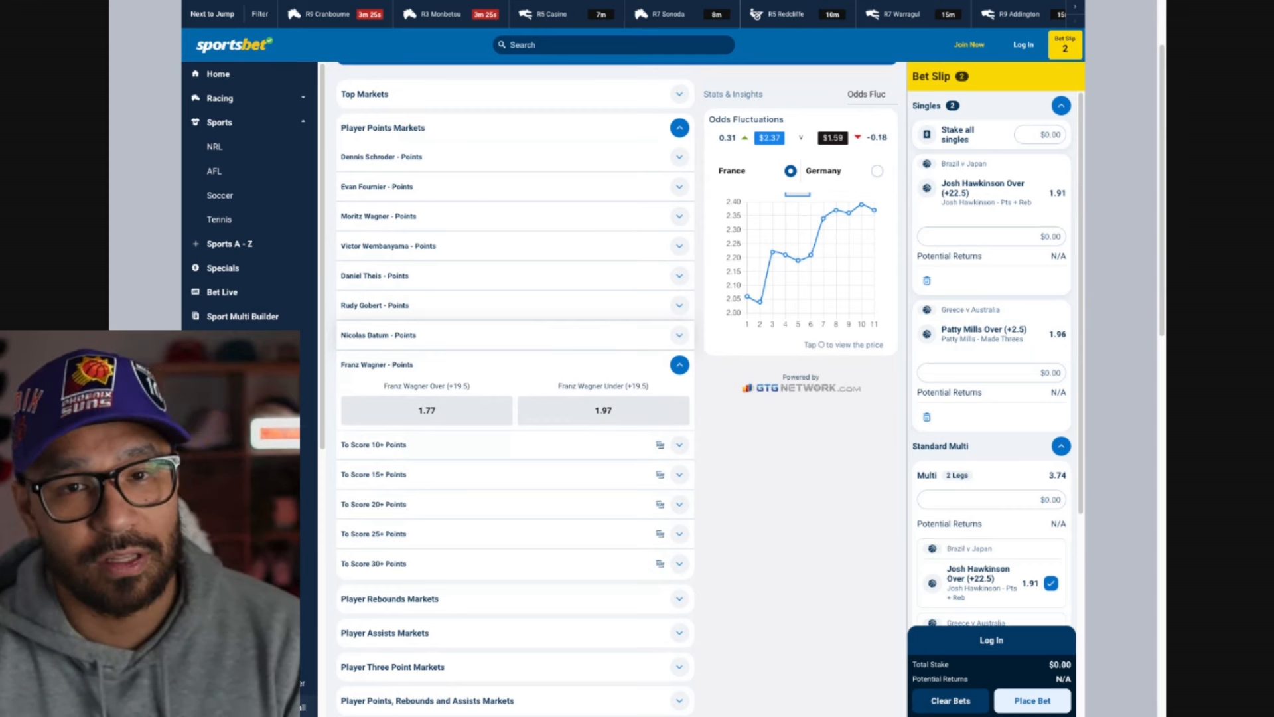
Add Franz Wagner Under 19.5 points (1.97) and Nicolas Batum Over 1.5 threes (1.61) to the slip.
left_click(603, 410)
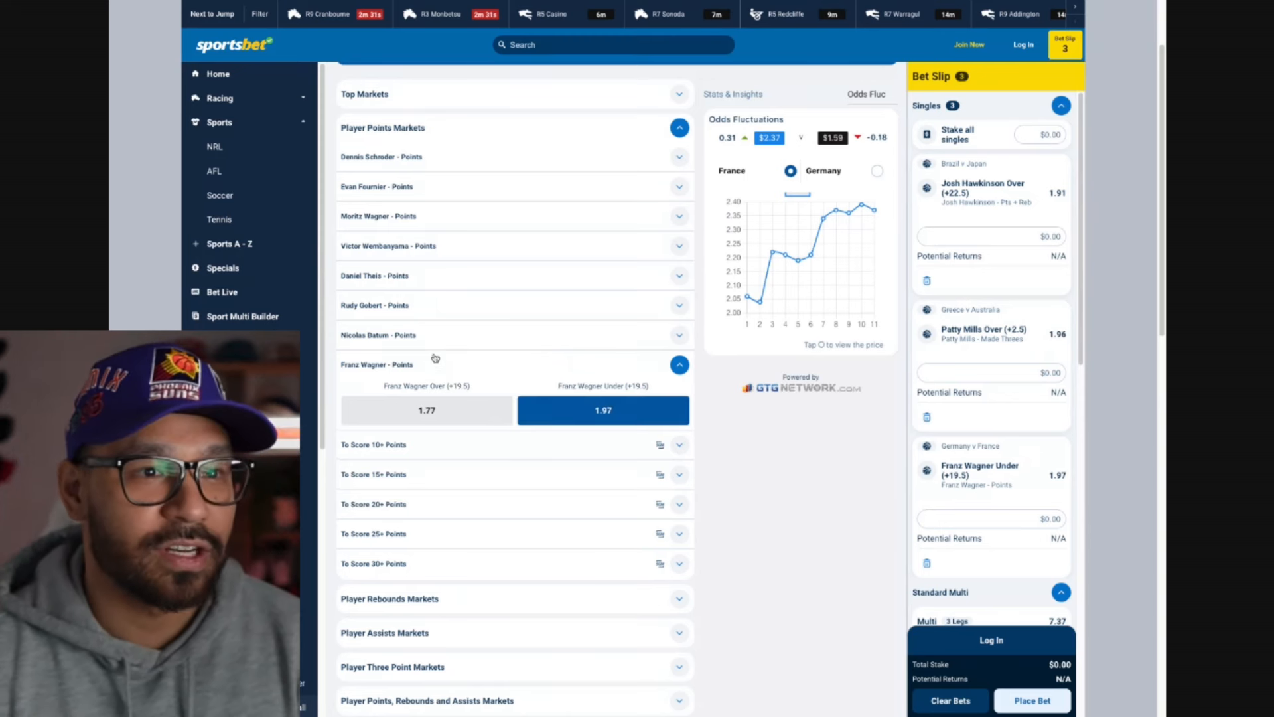
left_click(680, 127)
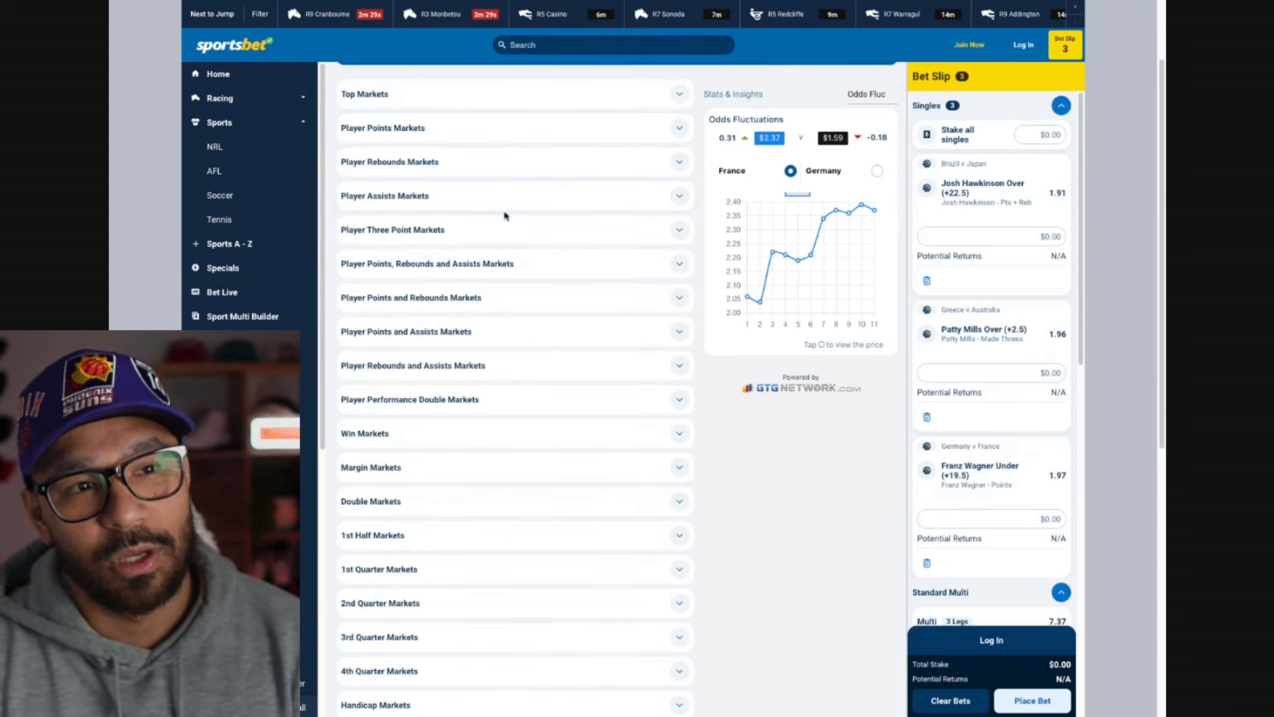
left_click(513, 230)
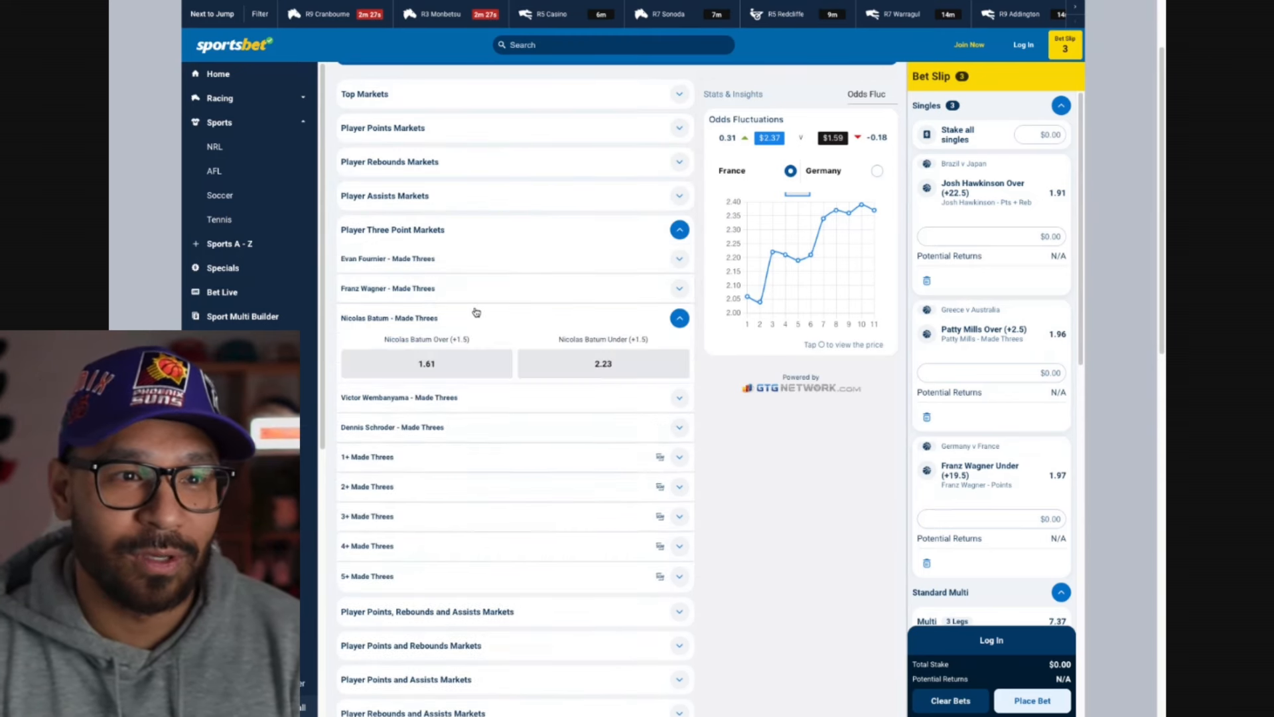
left_click(426, 363)
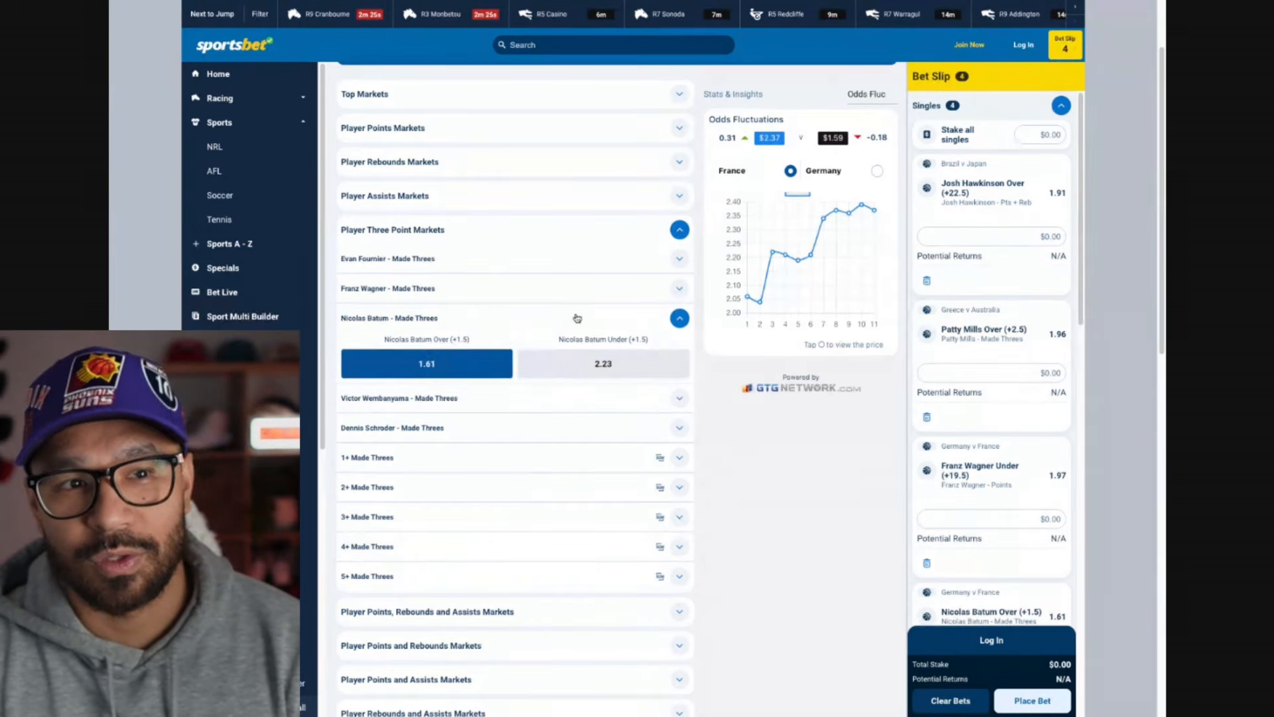